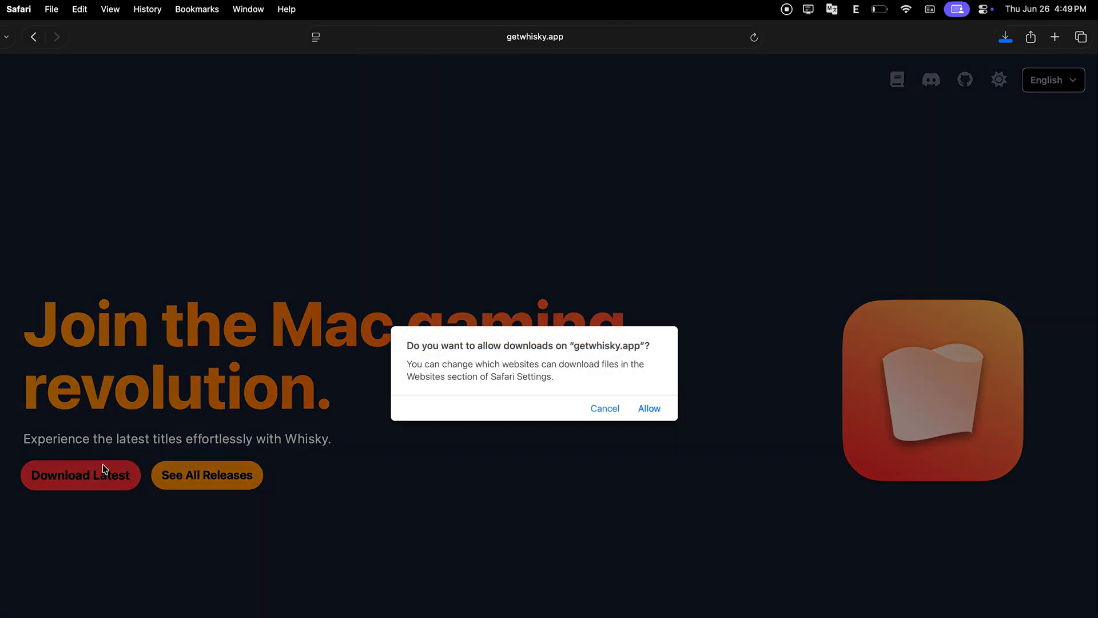
- Allow the Whisky download, launch Whisky and pass the Dependencies Setup screen
{"action": "left_click", "coordinate": [649, 408]}
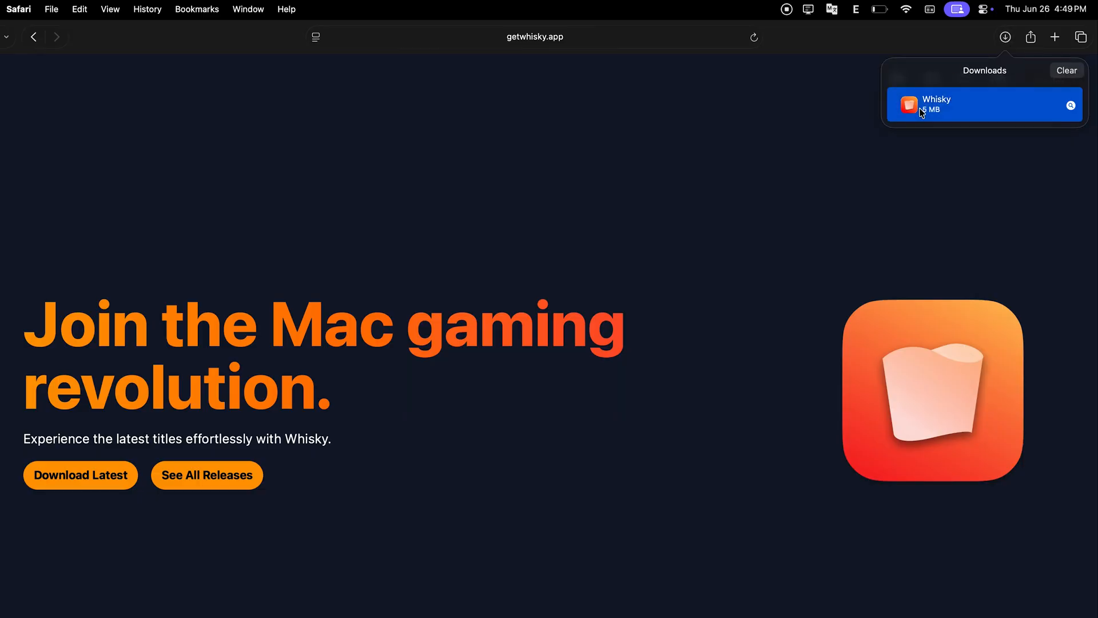
{"action": "mouse_move", "coordinate": [586, 295]}
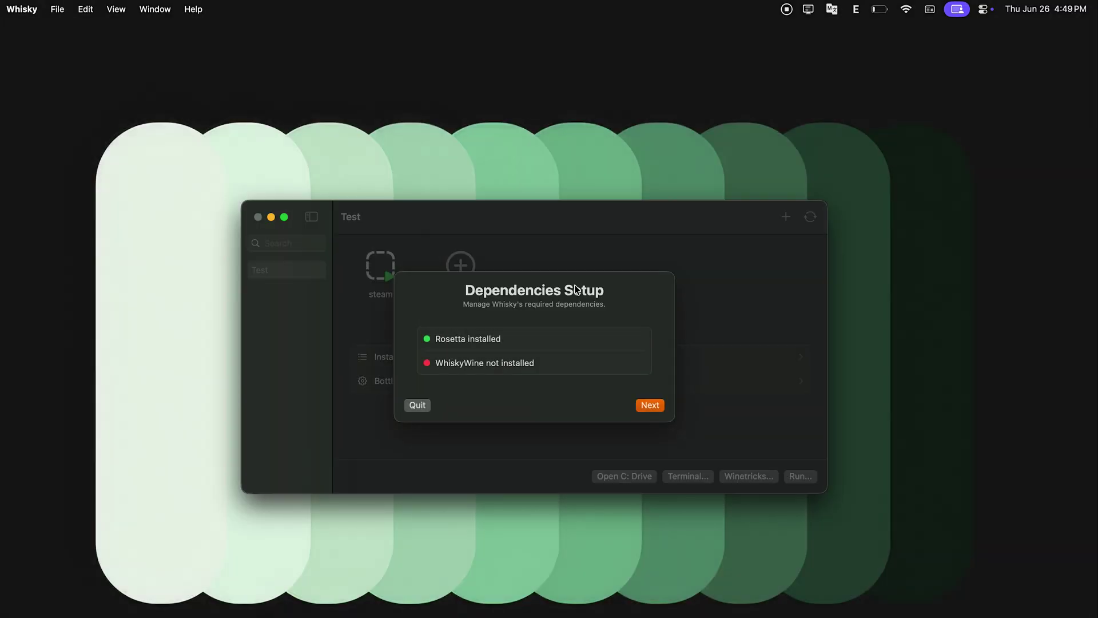
{"action": "left_click", "coordinate": [649, 404]}
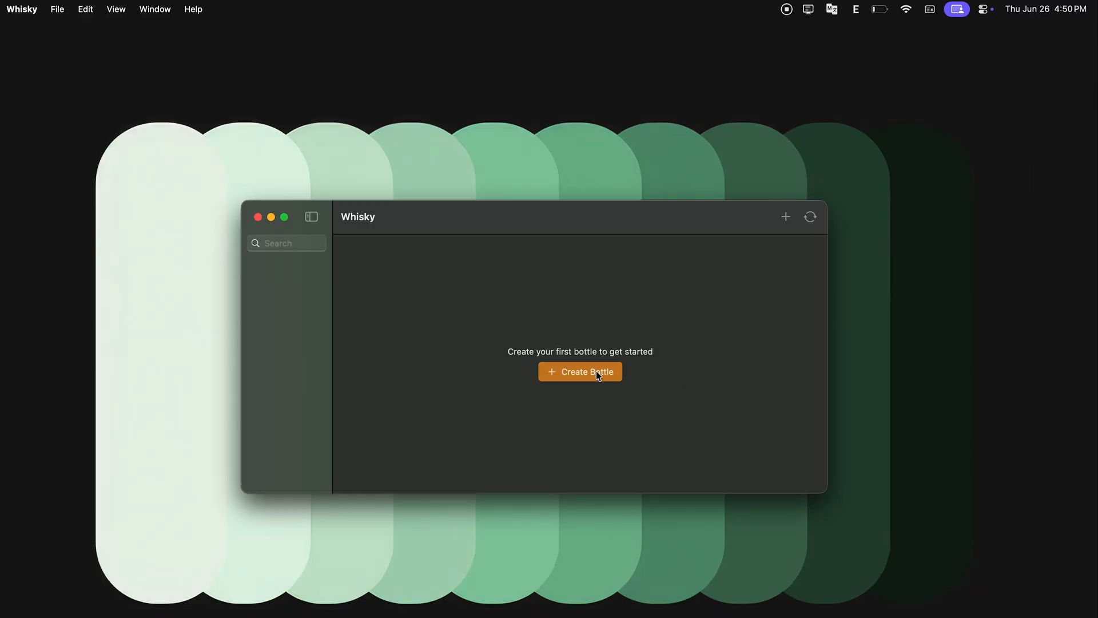
- Create a Windows 10 bottle named 'Test', keeping the default bottle location
{"action": "left_click", "coordinate": [579, 371]}
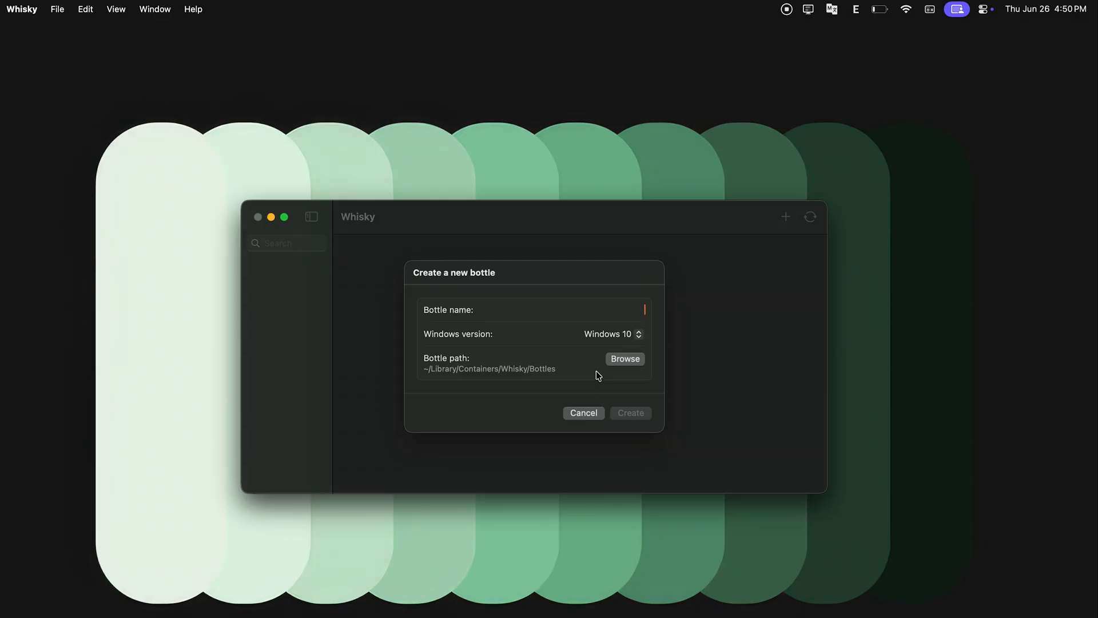
{"action": "type", "text": "Test"}
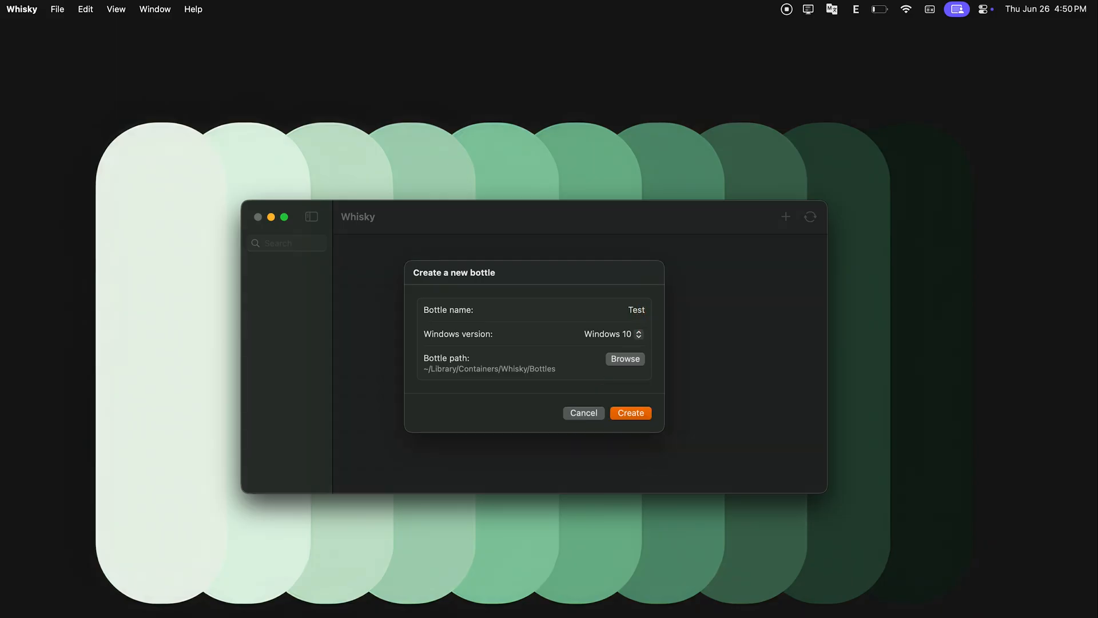
{"action": "left_click", "coordinate": [611, 333]}
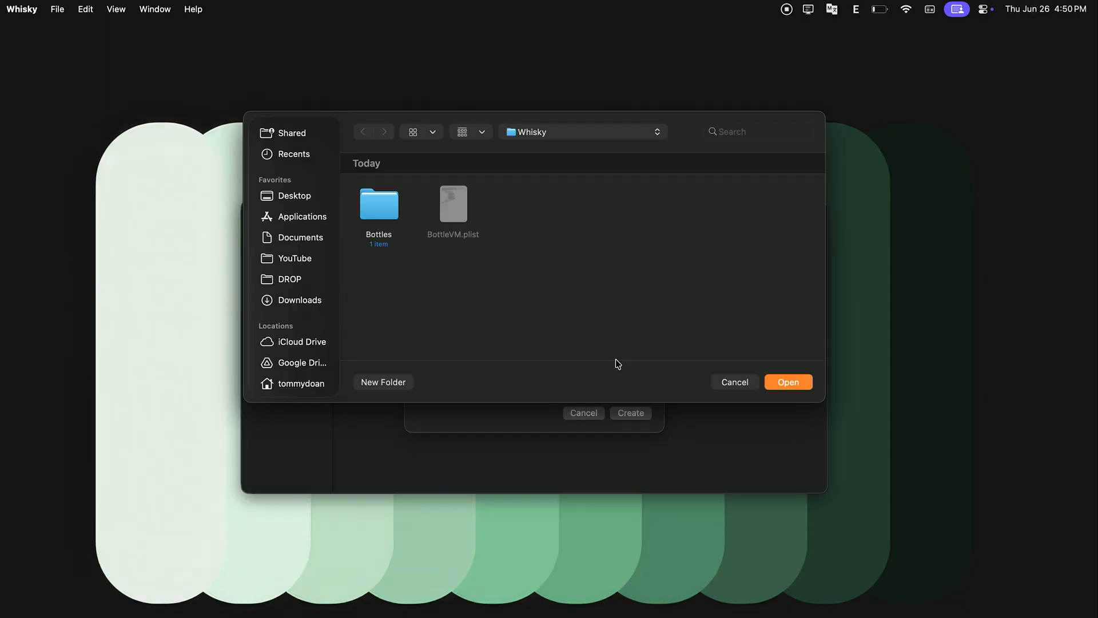
{"action": "left_click", "coordinate": [734, 381]}
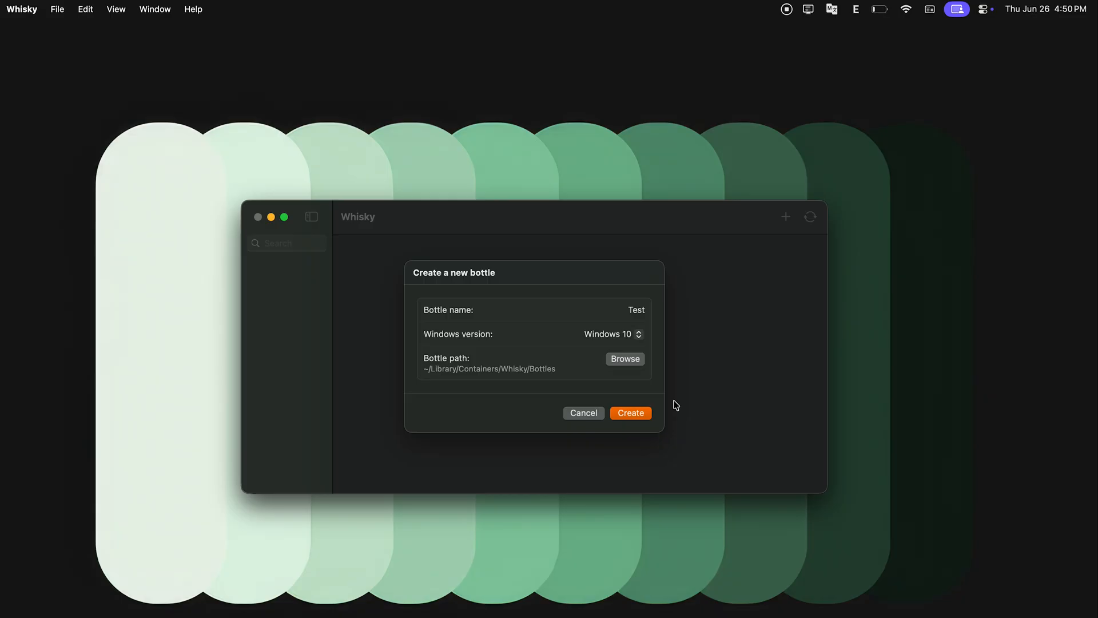
{"action": "left_click", "coordinate": [583, 413]}
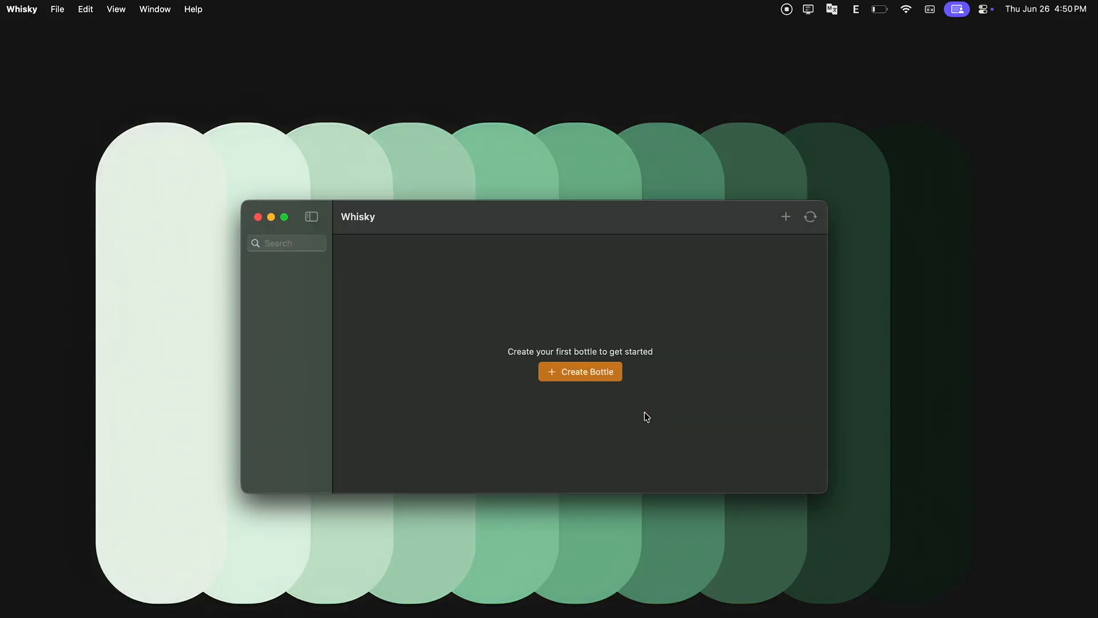
{"action": "left_click", "coordinate": [580, 371]}
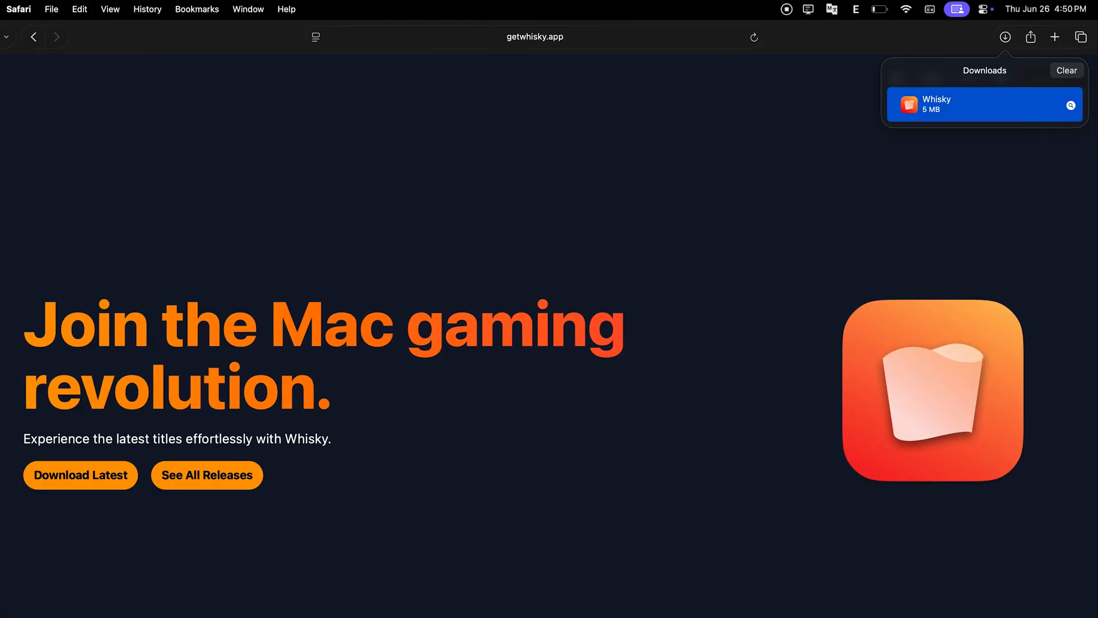
- Search Safari for 'steam download' to get the SteamSetup.exe installer
{"action": "type", "text": "steam download"}
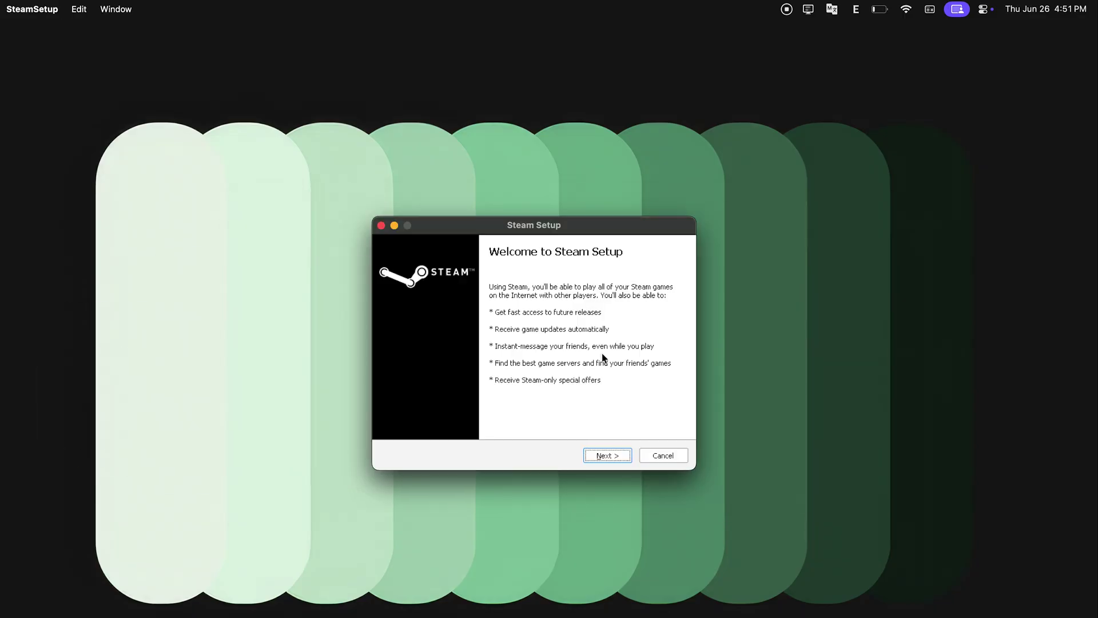
- Install Steam into C:\Program Files (x86)\Steam and finish with Run Steam checked
{"action": "left_click", "coordinate": [607, 455]}
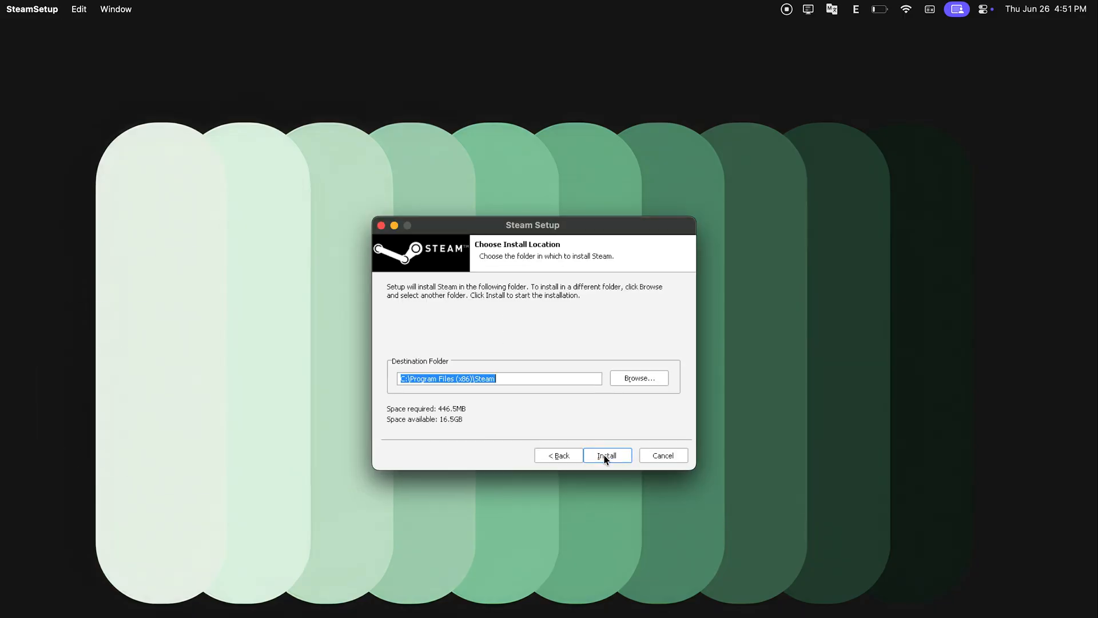
{"action": "left_click", "coordinate": [607, 455]}
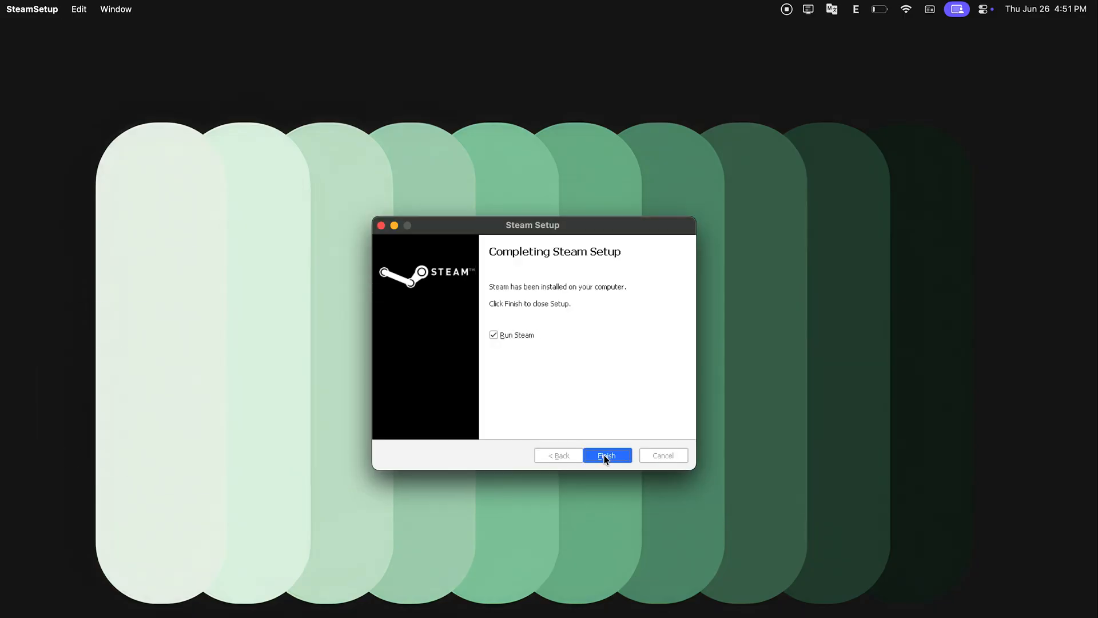
{"action": "left_click", "coordinate": [607, 455]}
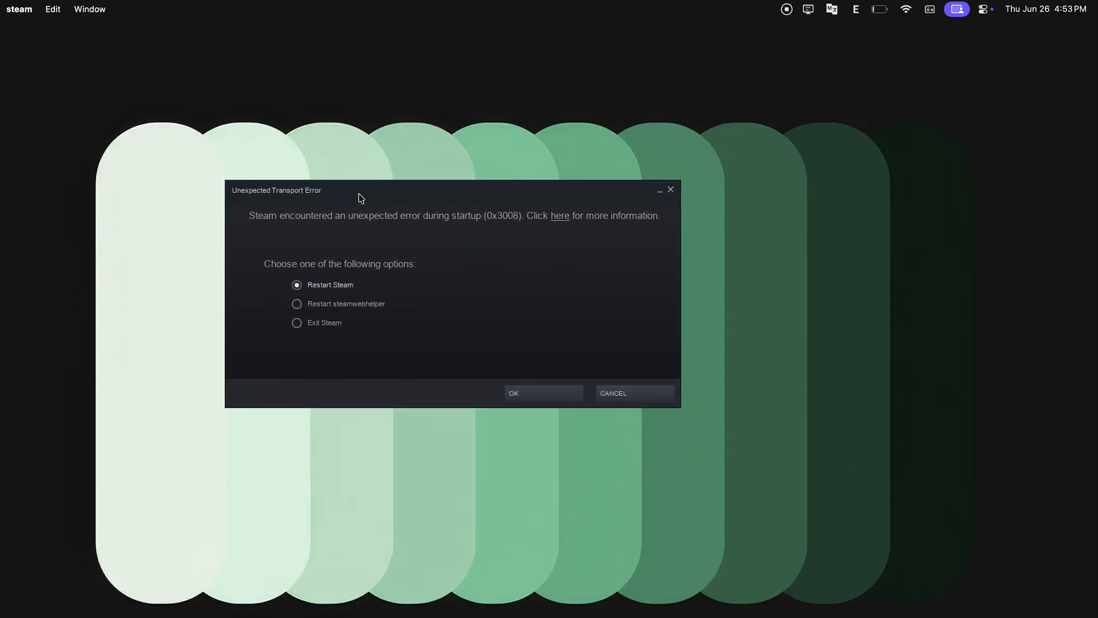
- Exit Steam from the 0x3008 error, then run File > Kill All Bottles
{"action": "left_click", "coordinate": [297, 323]}
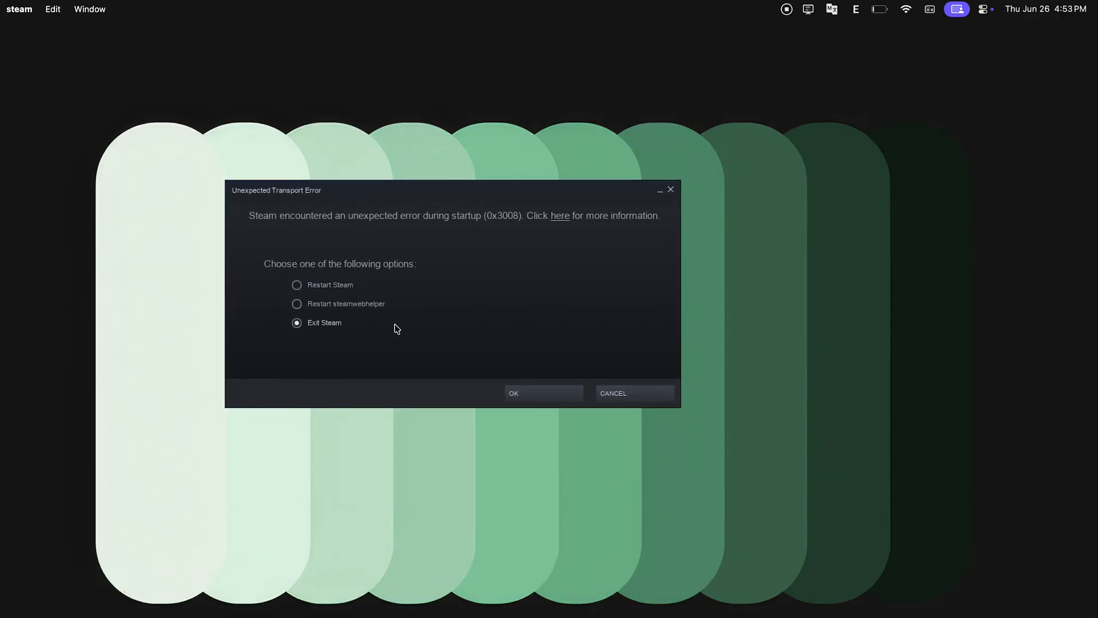
{"action": "left_click", "coordinate": [514, 393]}
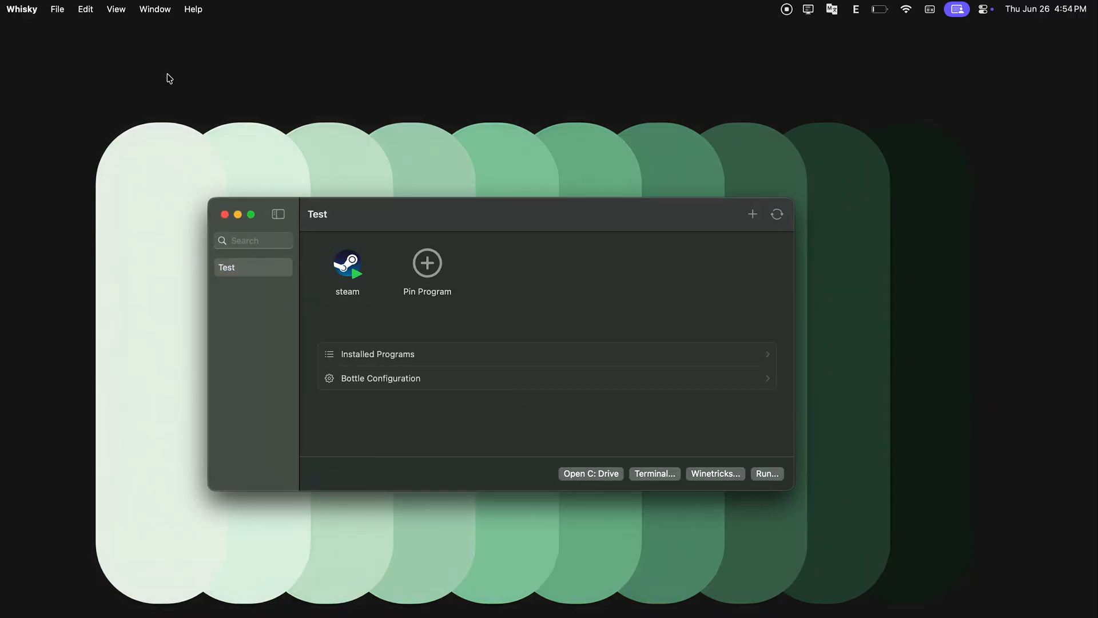
{"action": "left_click", "coordinate": [58, 9]}
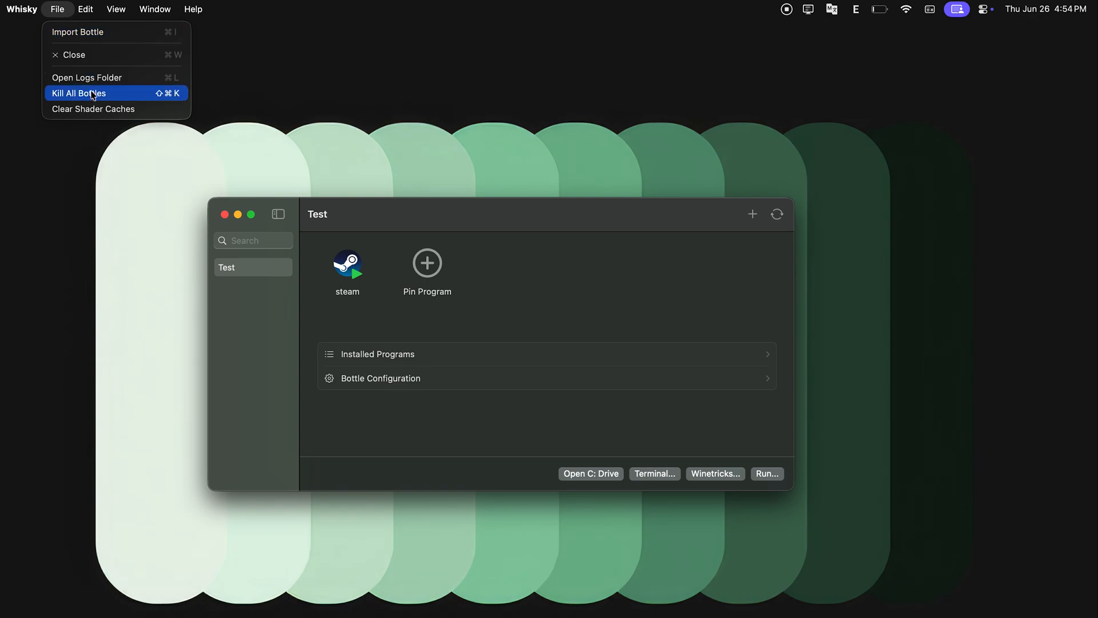
{"action": "left_click", "coordinate": [90, 92]}
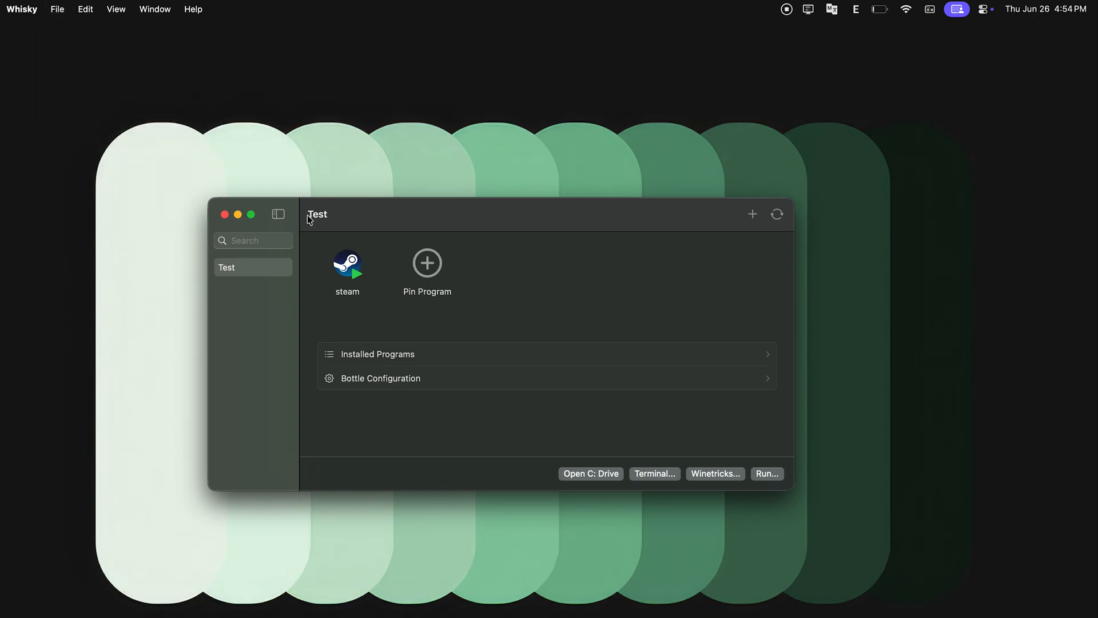
- Edit the Steam pin's Config arguments, run it, and select the account name field
{"action": "right_click", "coordinate": [347, 264]}
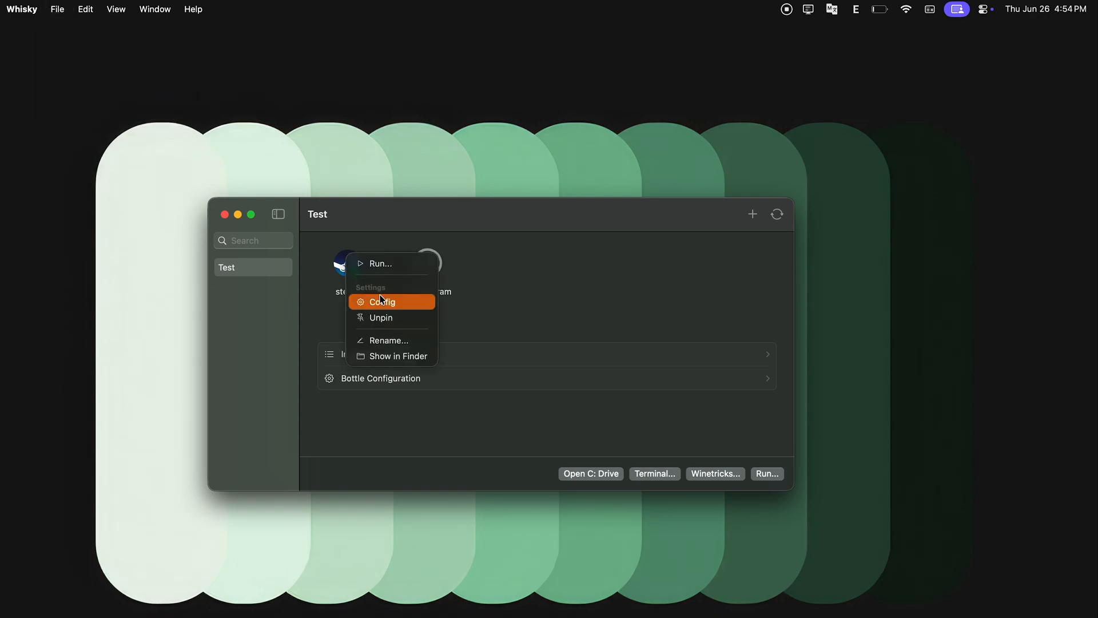
{"action": "left_click", "coordinate": [382, 301]}
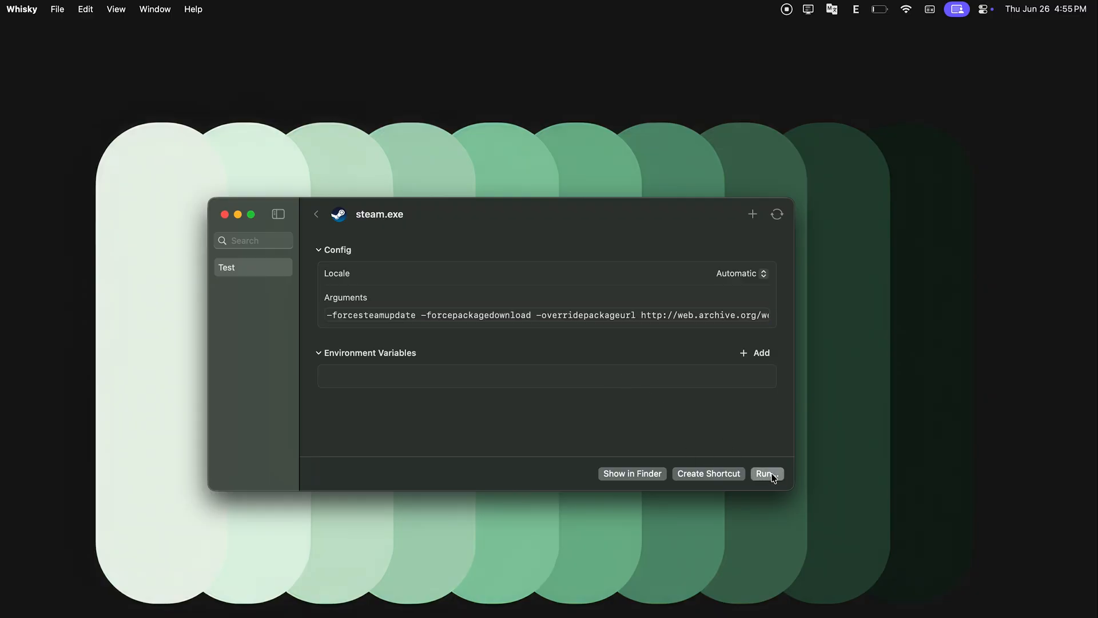
{"action": "left_click", "coordinate": [765, 474]}
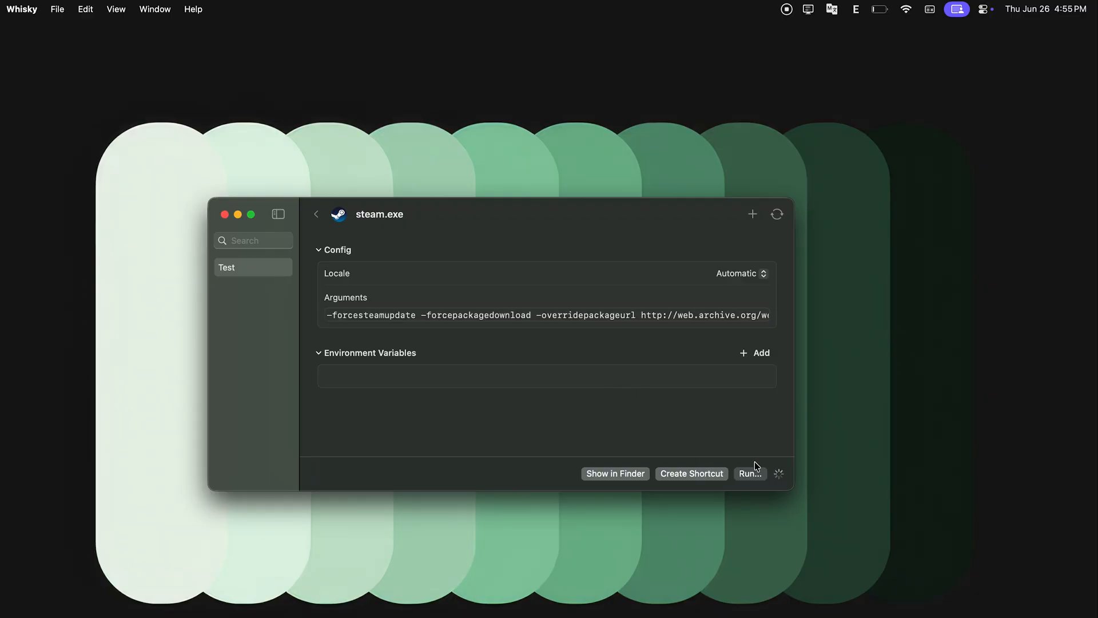
{"action": "left_click", "coordinate": [749, 473]}
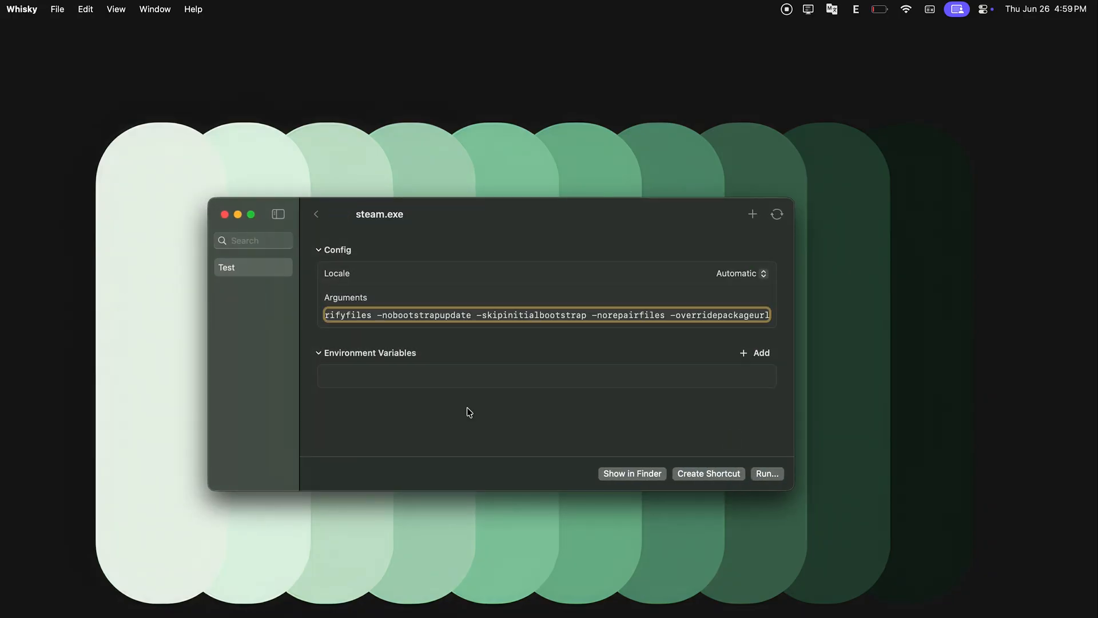
{"action": "left_click", "coordinate": [766, 474]}
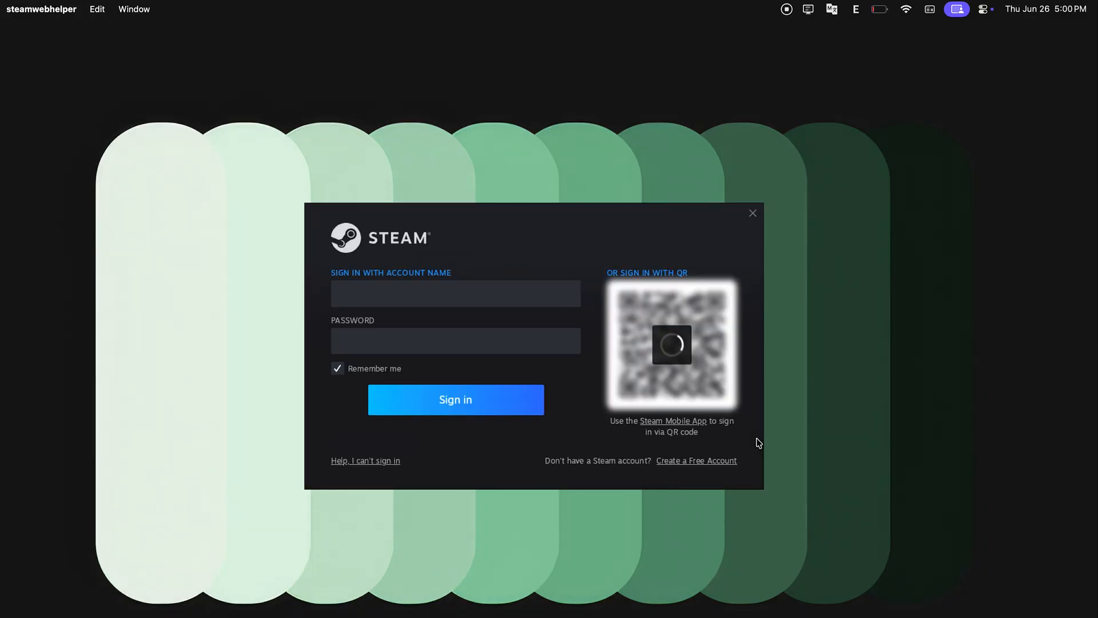
{"action": "left_click", "coordinate": [455, 294]}
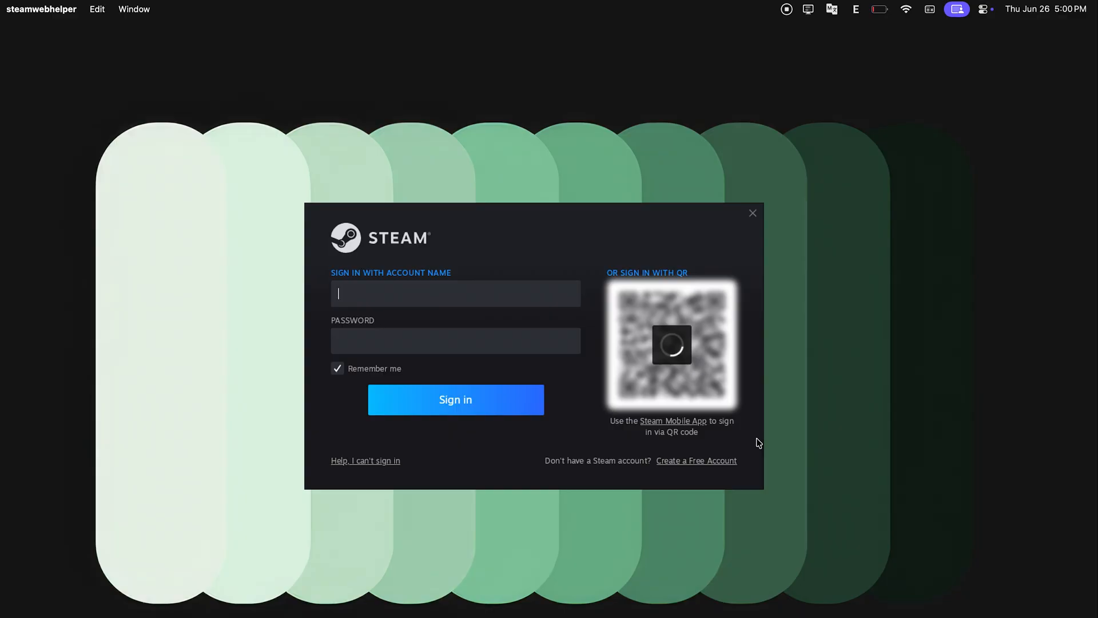